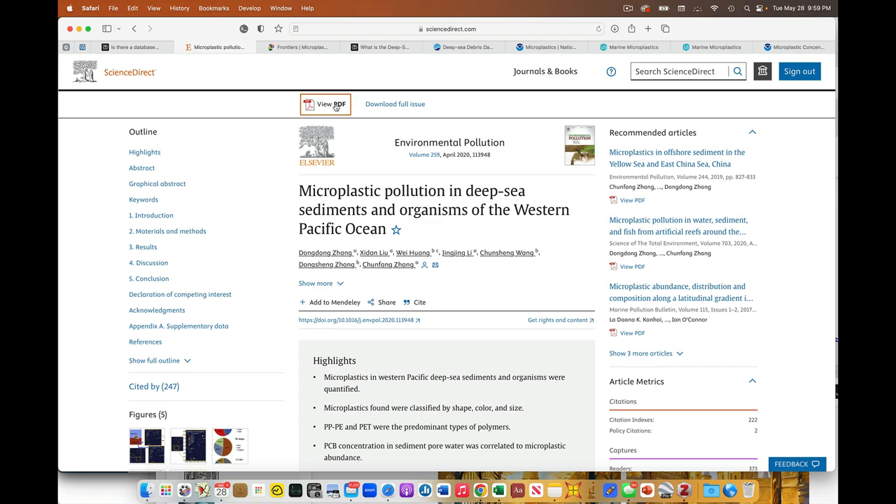
Step: Download the deep-sea microplastics article PDF into Marine Plastics Class/Refs
click(333, 103)
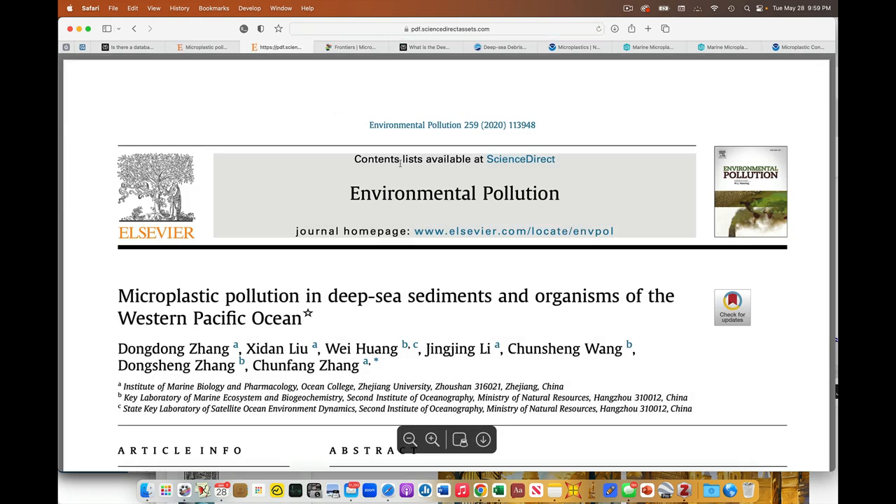
scroll(down, 3)
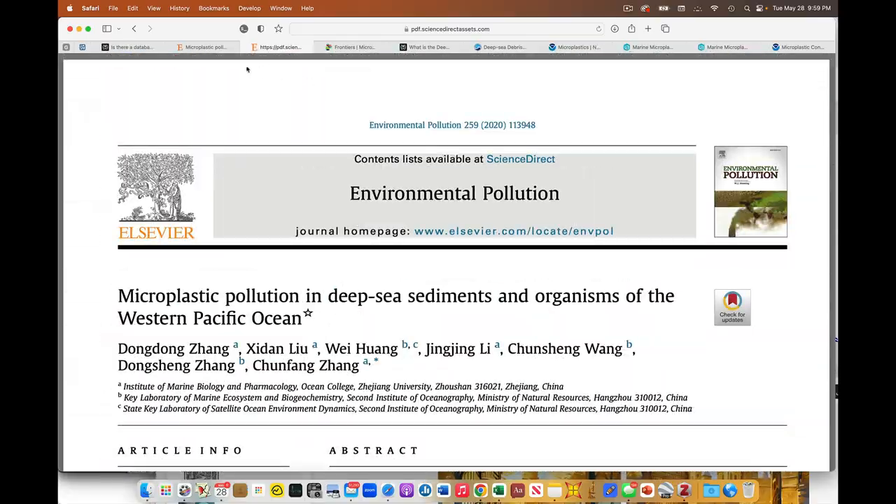
click(112, 8)
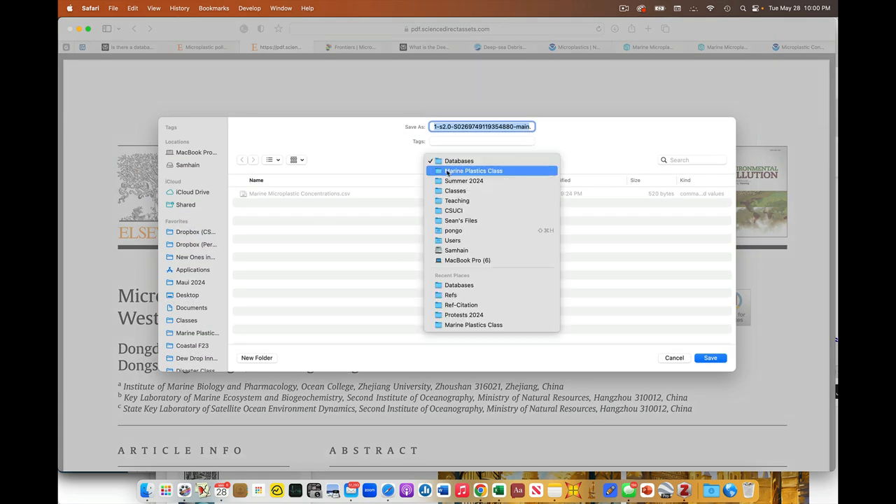
click(471, 170)
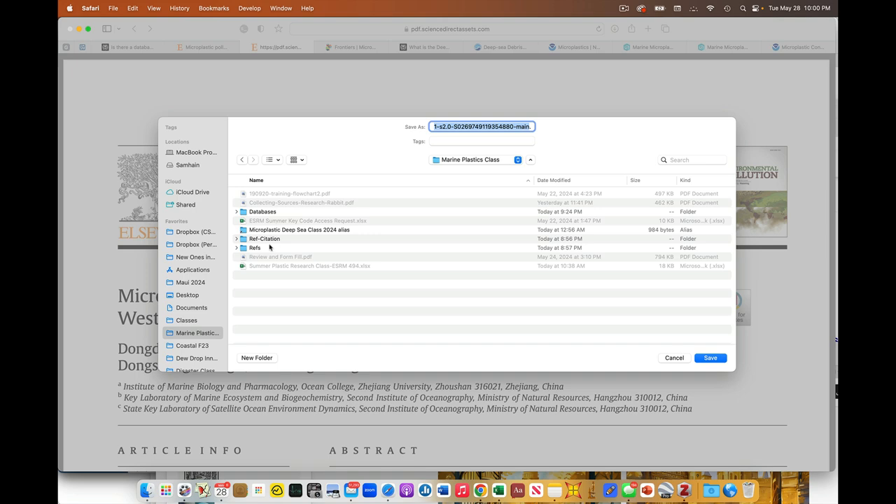
double_click(254, 248)
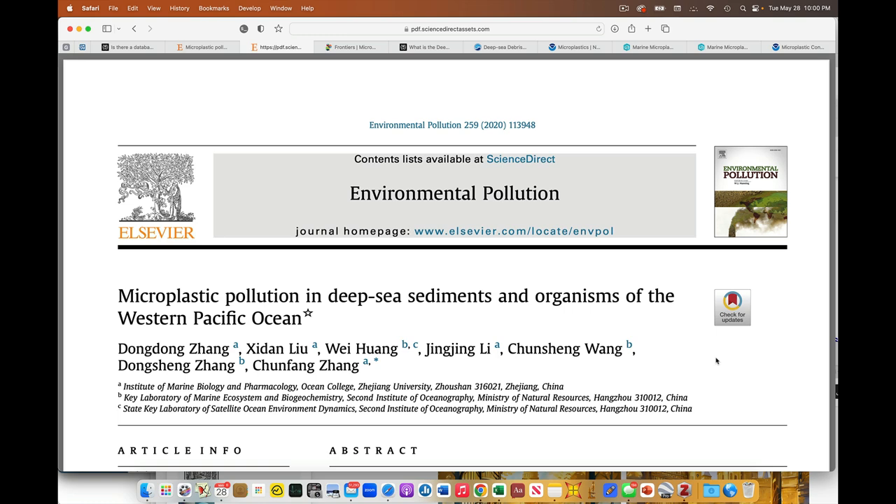
mouse_move(448, 239)
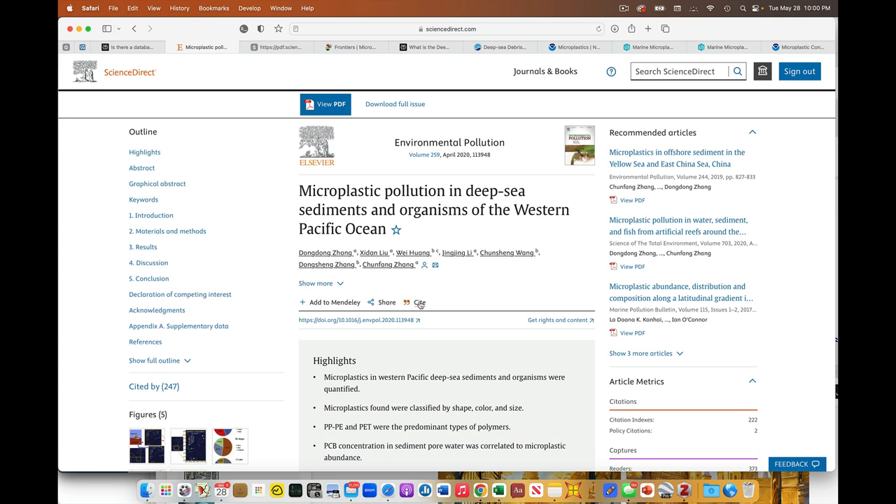
Step: Export the article's citation as an RIS file saved in the Ref-Citation folder
click(419, 302)
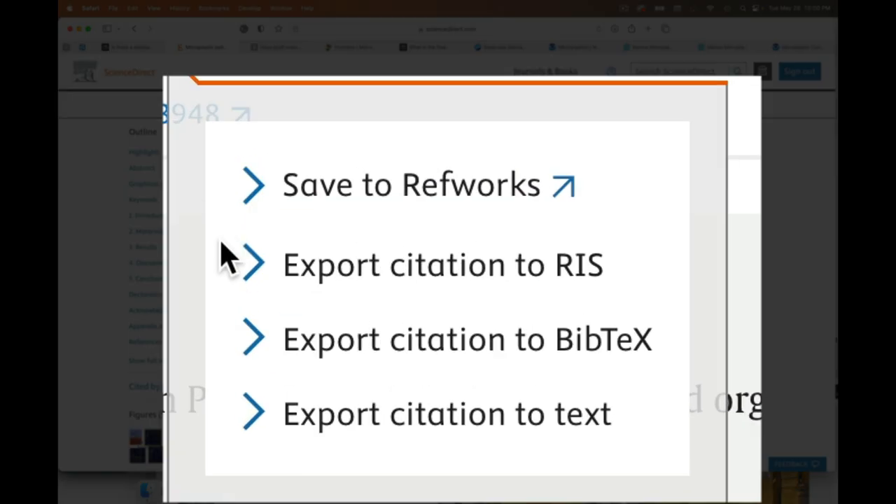
mouse_move(222, 268)
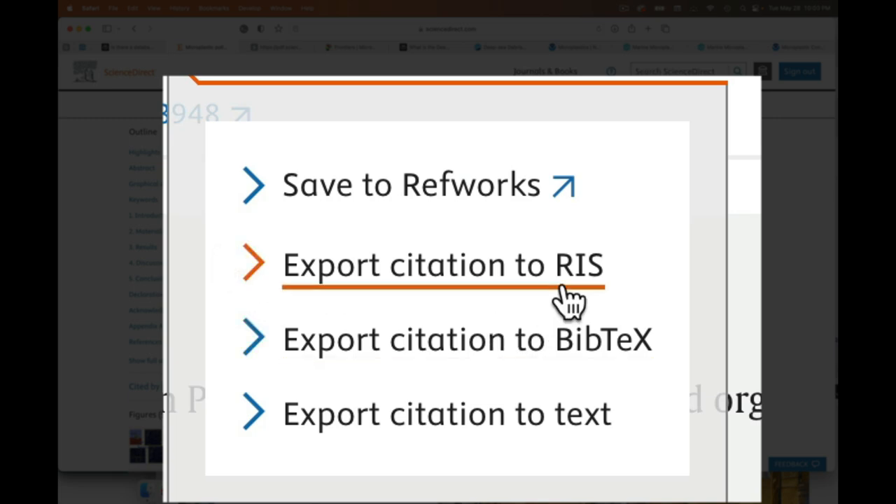
mouse_move(602, 289)
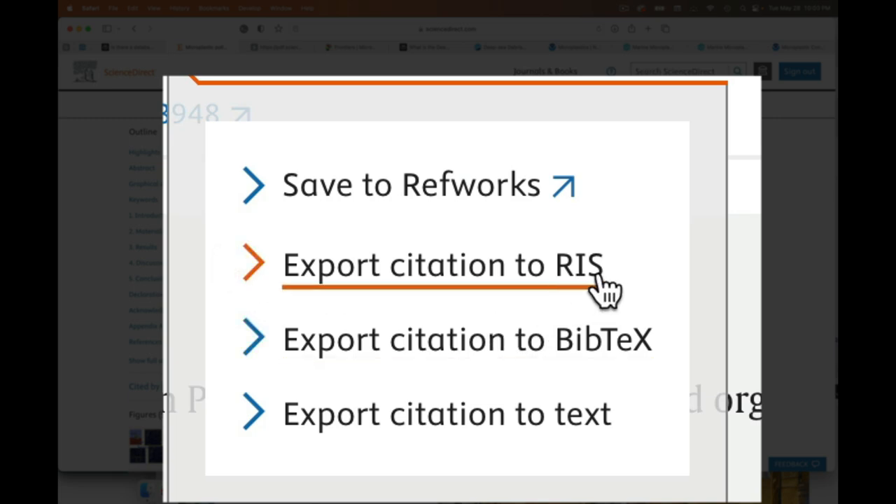
click(441, 265)
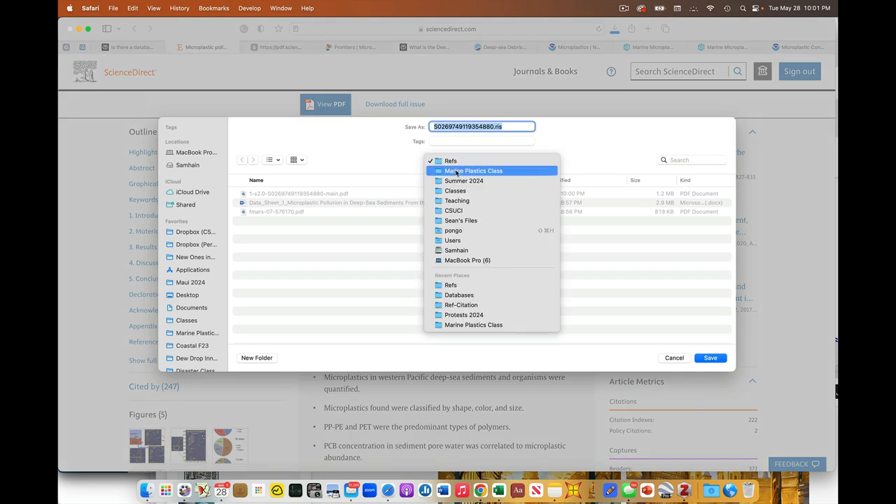
click(473, 171)
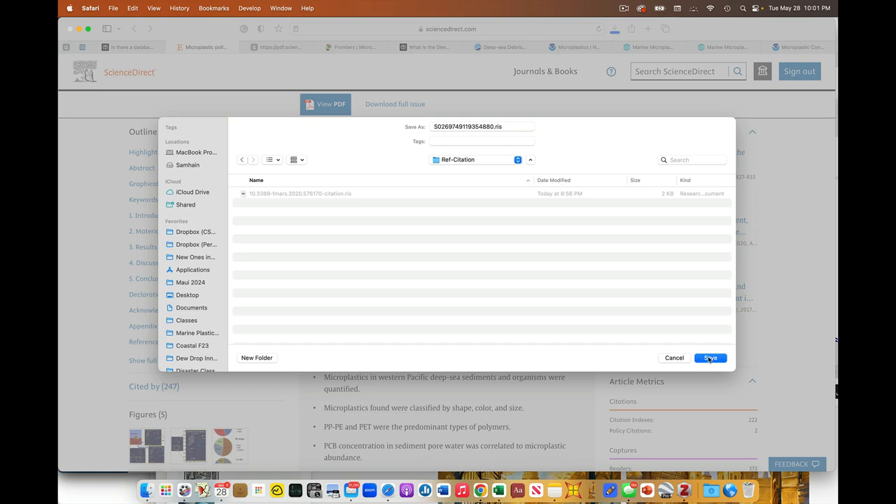
click(711, 359)
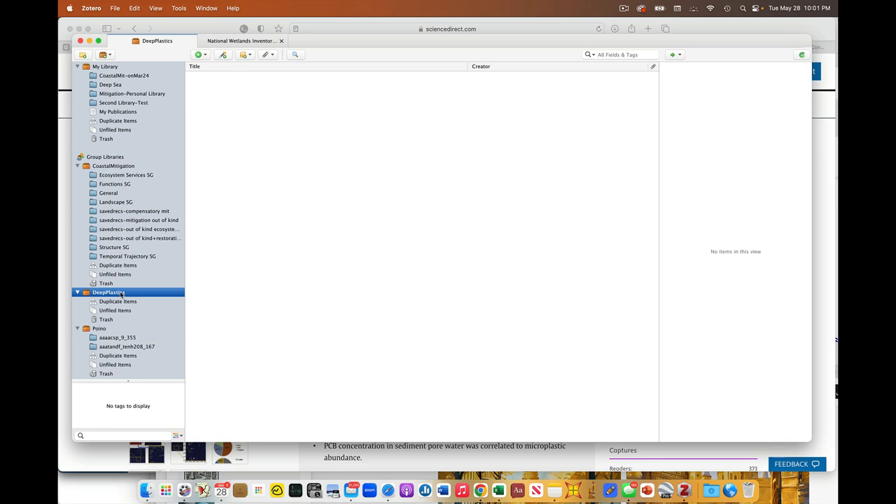
Step: Select the empty DeepPlastics group library in Zotero
click(110, 8)
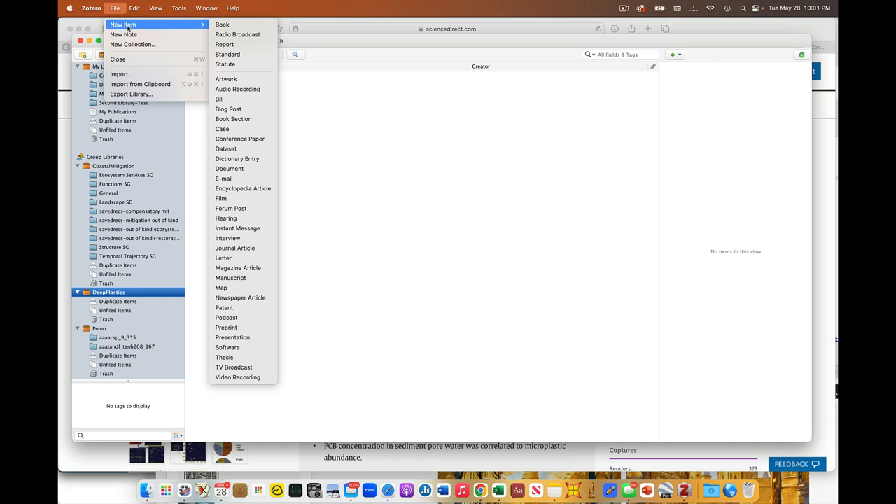
mouse_move(124, 74)
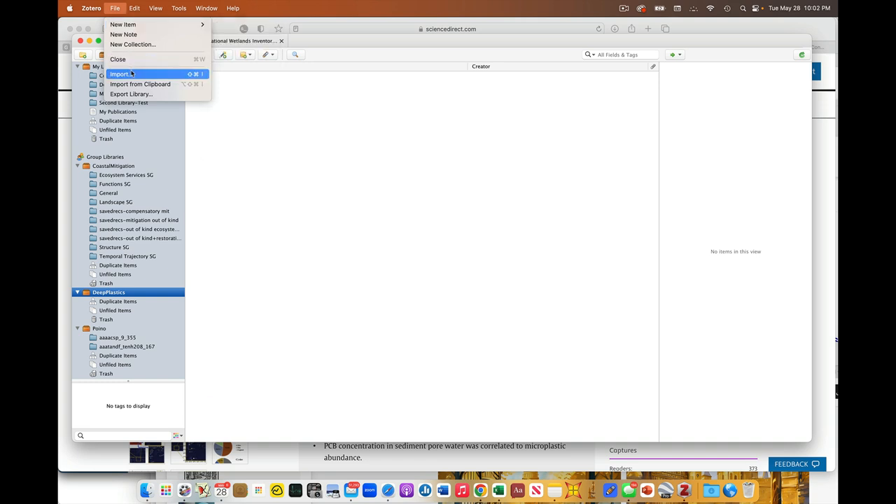
Step: Start a file import and choose the article's .ris file from the Ref-Citation folder
click(121, 73)
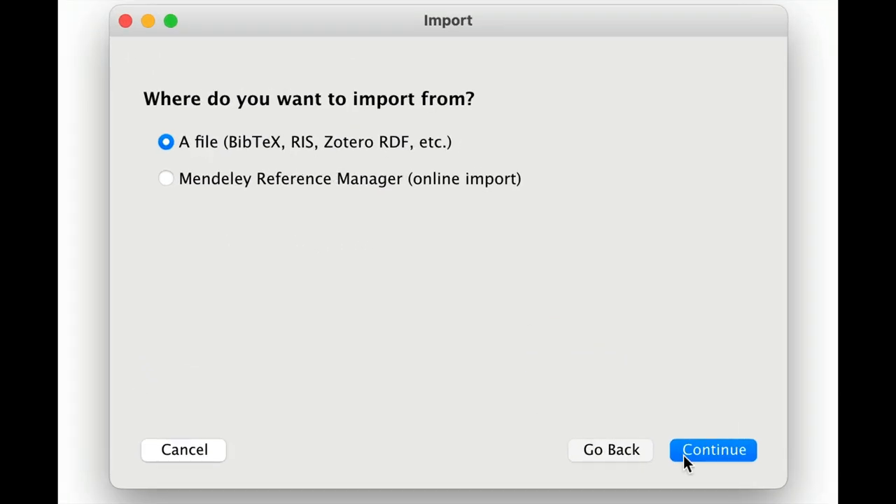
click(714, 450)
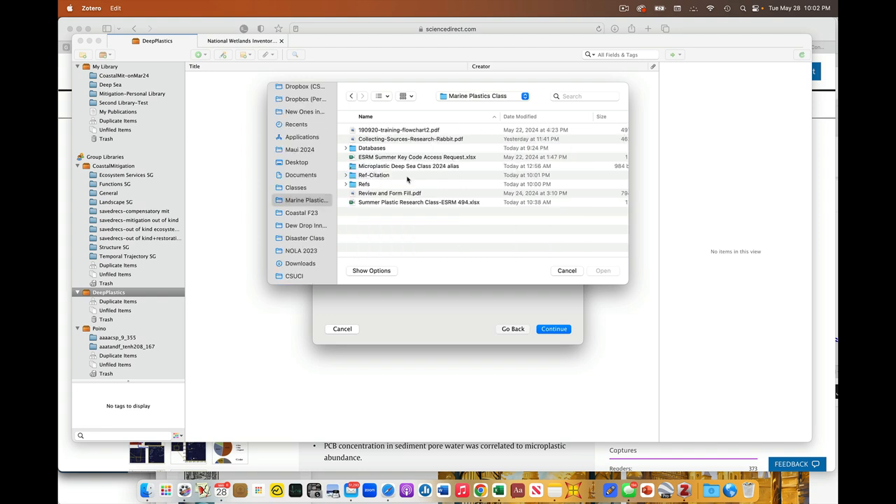
click(372, 175)
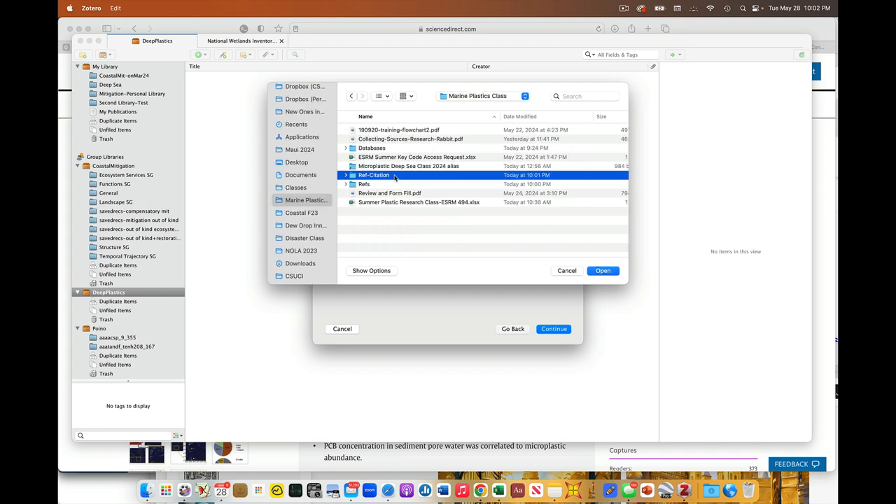
double_click(372, 175)
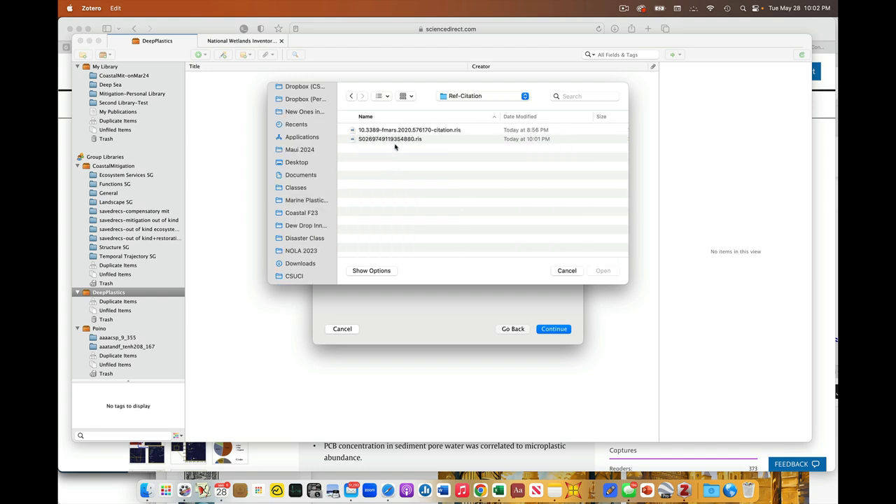
click(389, 139)
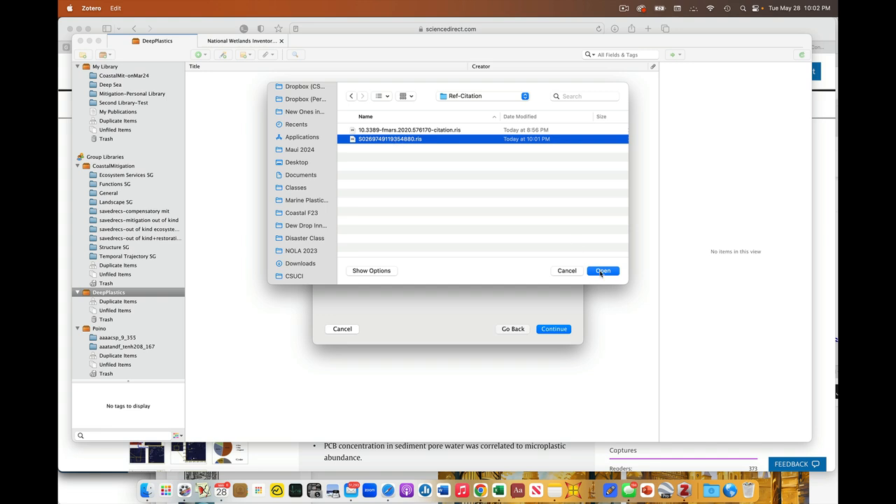
click(602, 270)
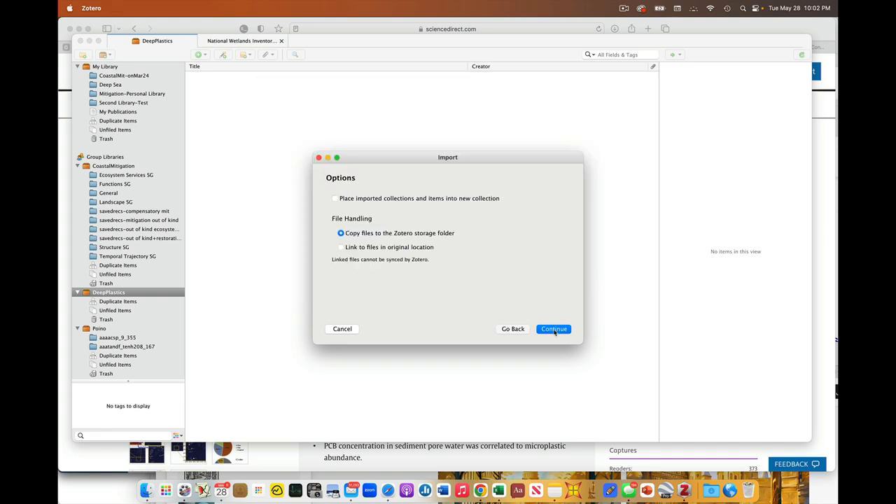
Step: Complete the import, copying files into storage, adding the Zhang et al. article to DeepPlastics
click(554, 329)
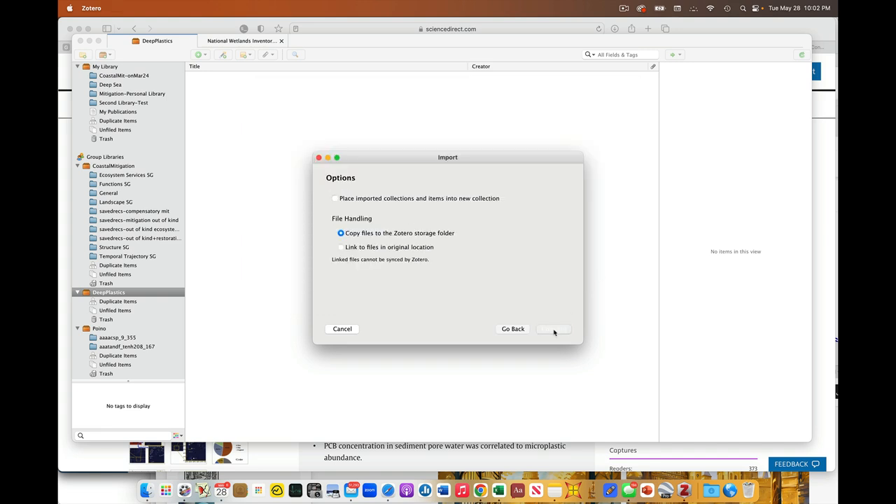
click(555, 329)
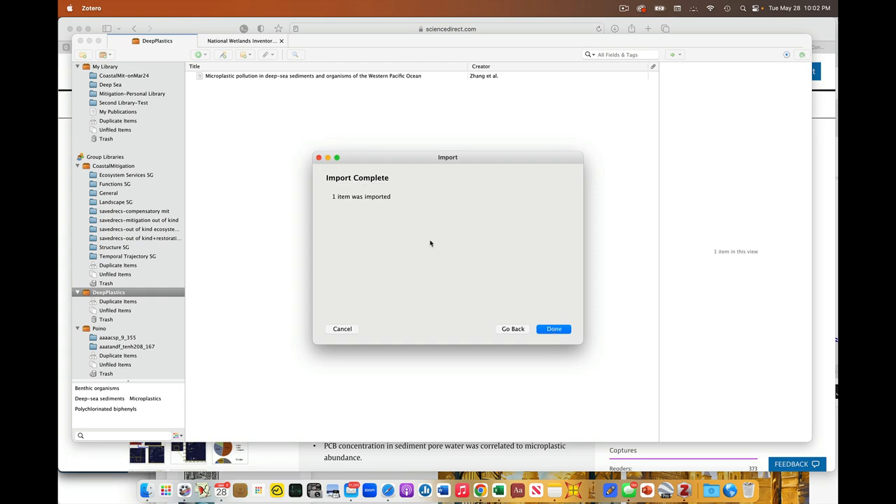
click(553, 327)
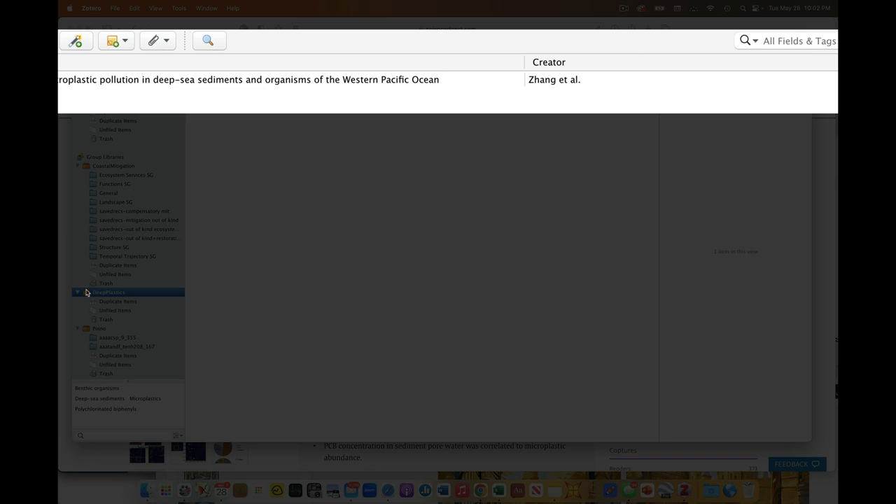
mouse_move(145, 295)
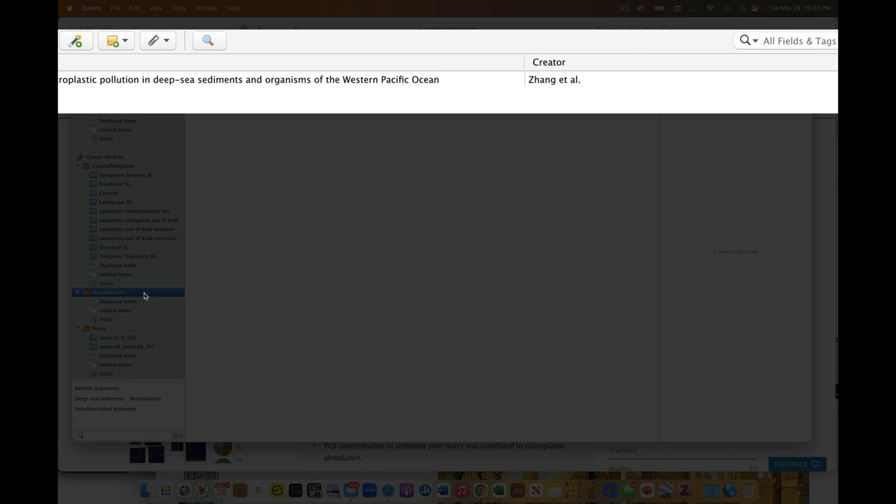
Step: Select the imported Zhang et al. item to show its Info pane with journal details
click(245, 79)
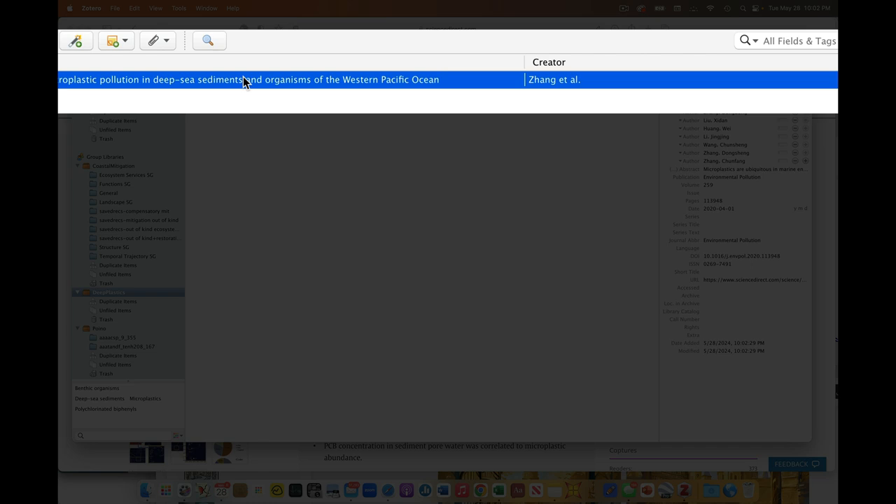
right_click(245, 79)
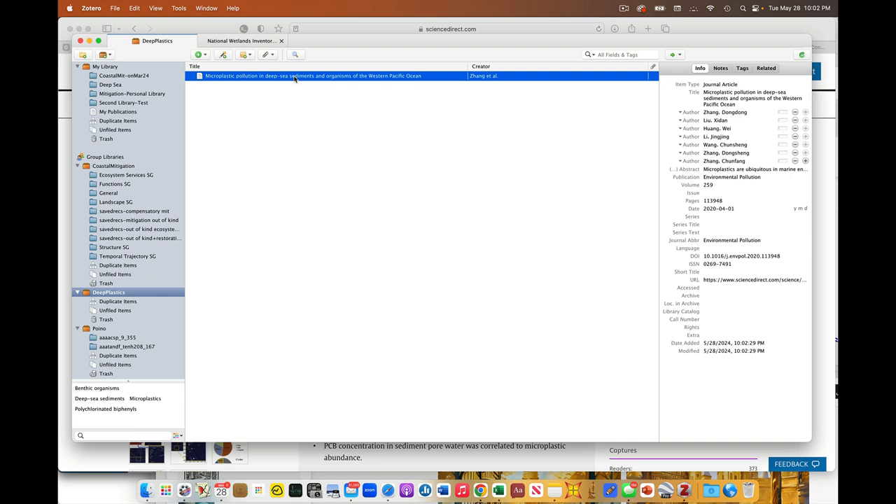
Step: Attach a stored copy of the article PDF from Marine Plastics Class/Refs to the Zhang et al. reference
right_click(299, 75)
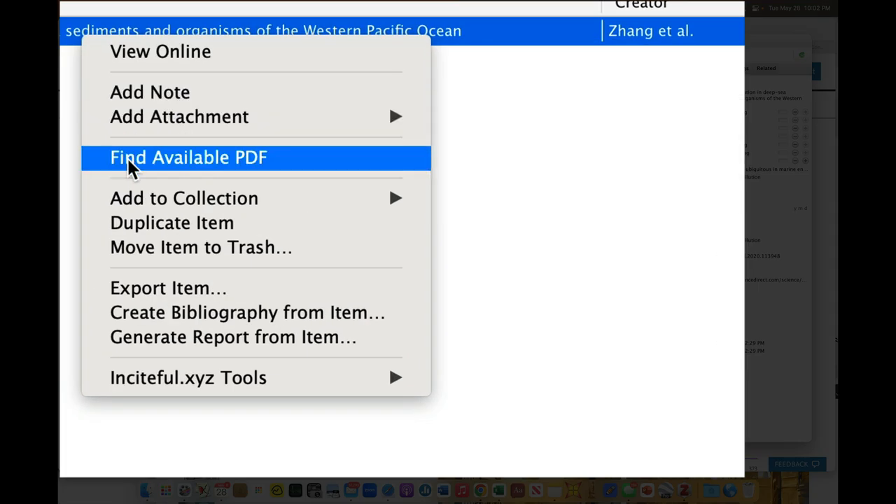
mouse_move(129, 154)
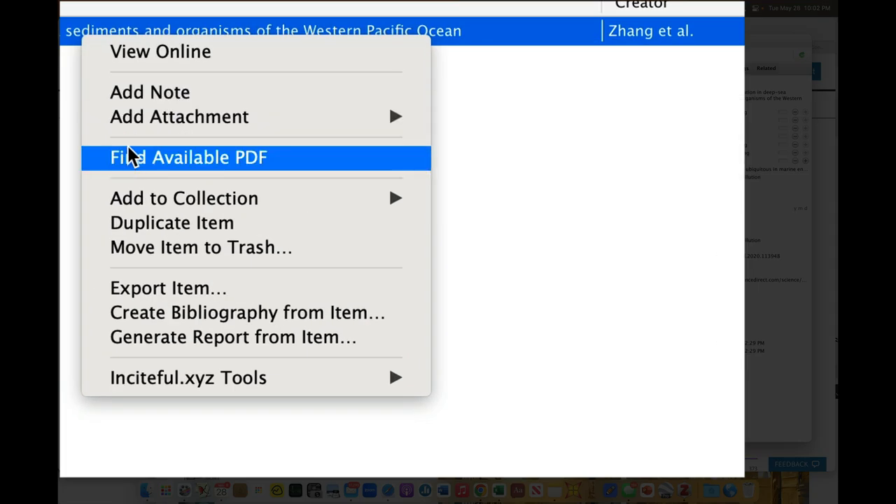
mouse_move(180, 117)
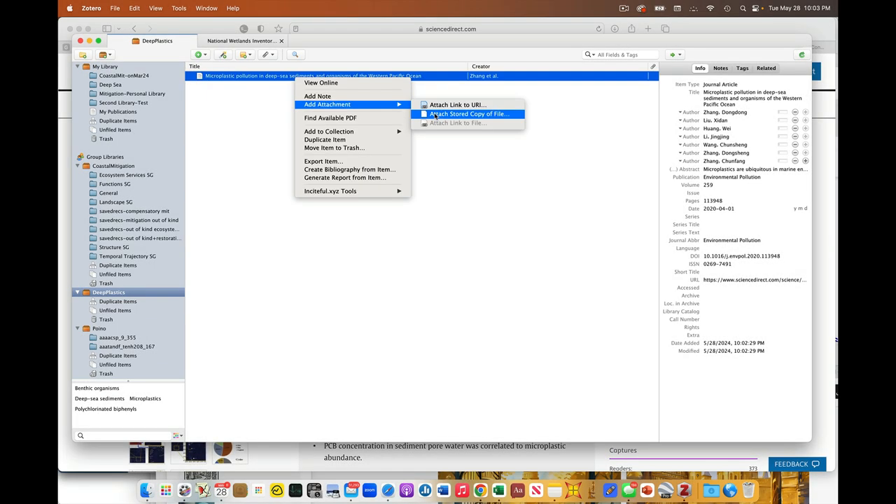
click(467, 114)
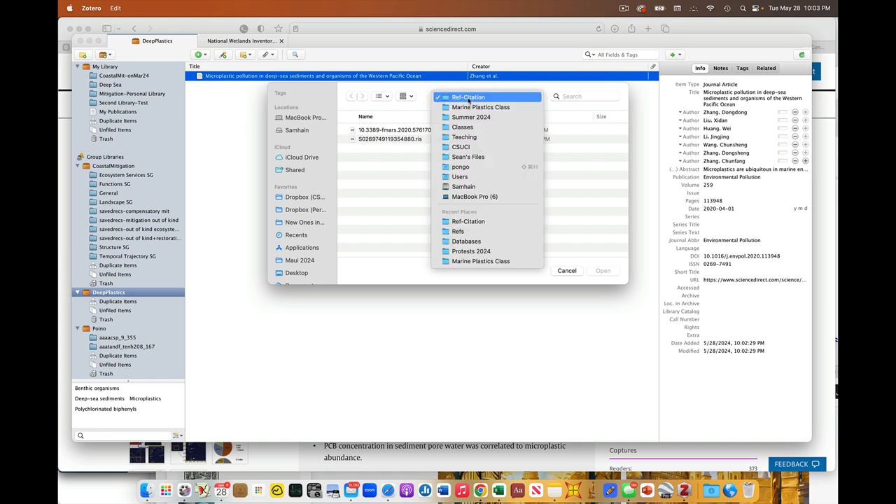
click(481, 106)
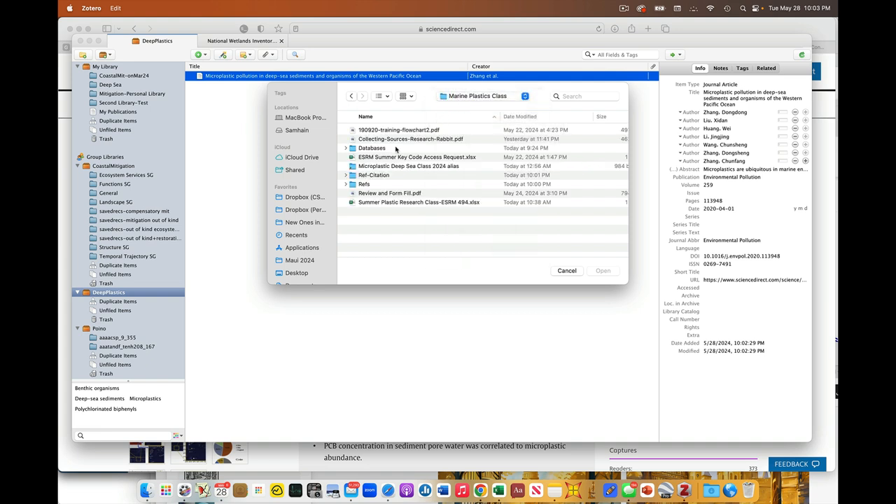
double_click(364, 185)
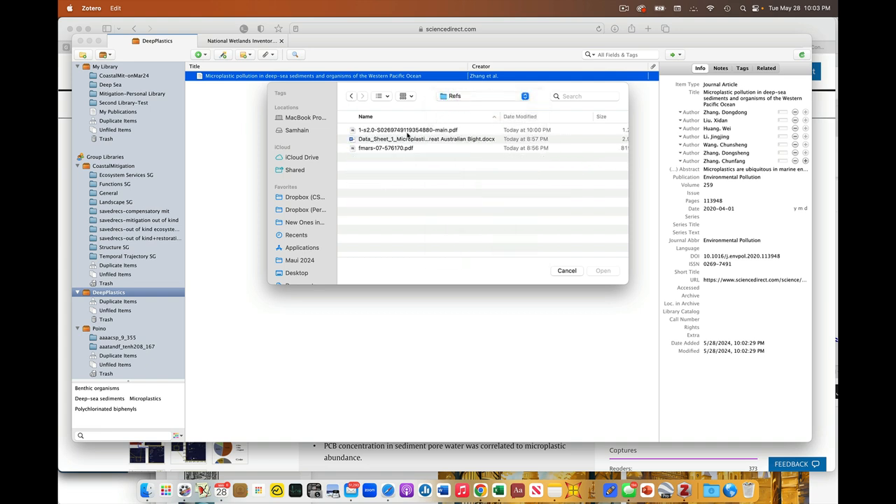
click(565, 270)
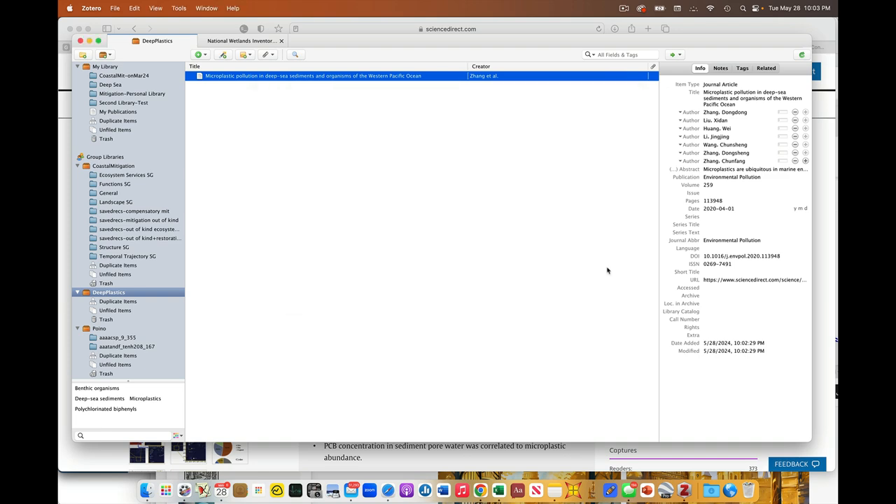